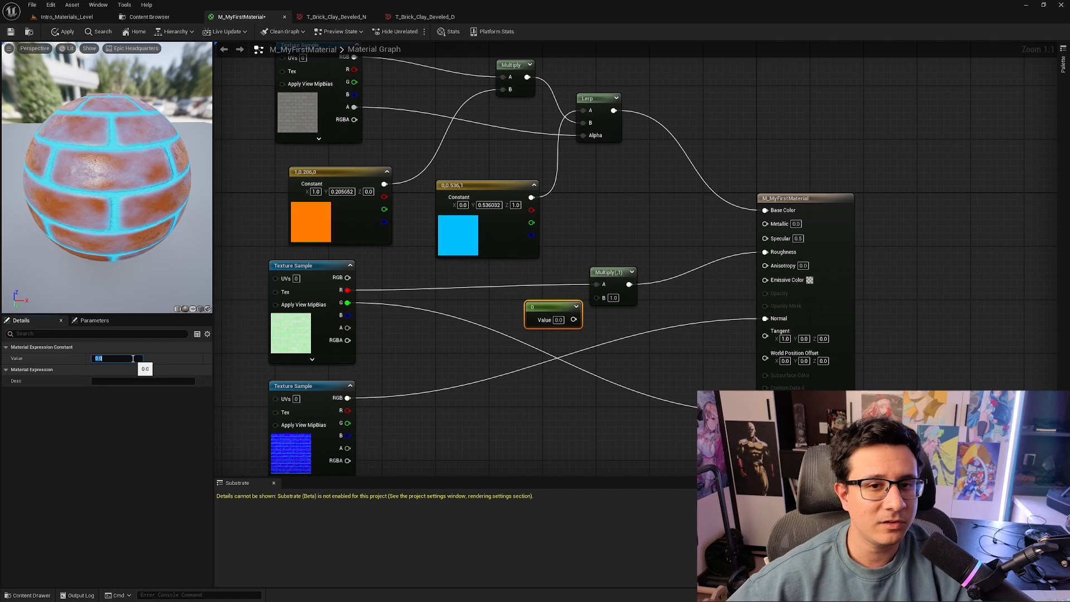
# Switch from the brick graph through M_Rock_Master to the M_Rock_01 material instance
pyautogui.click(334, 17)
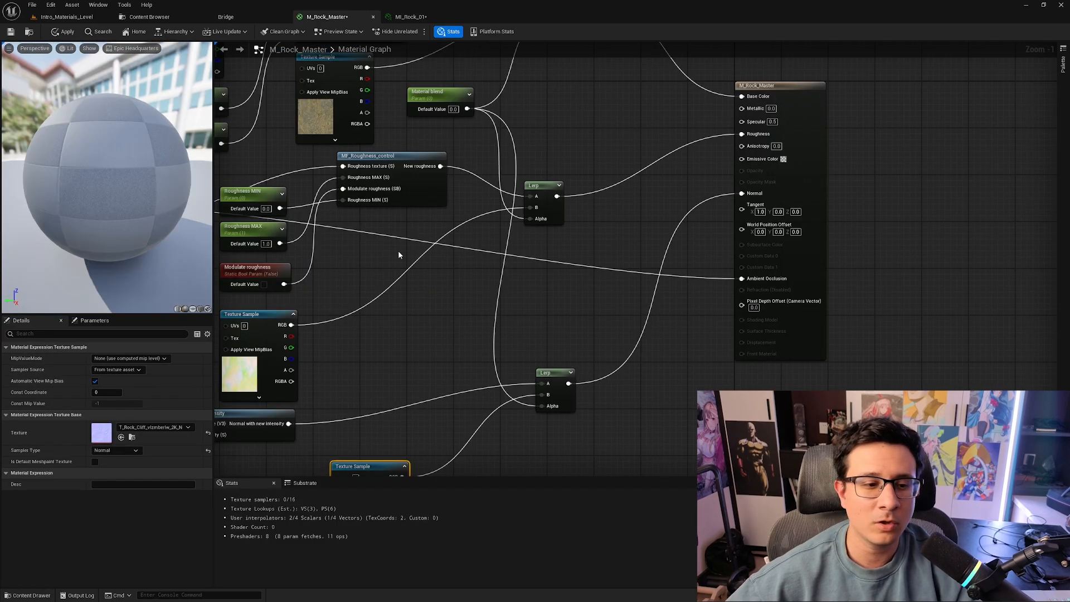
pyautogui.click(408, 17)
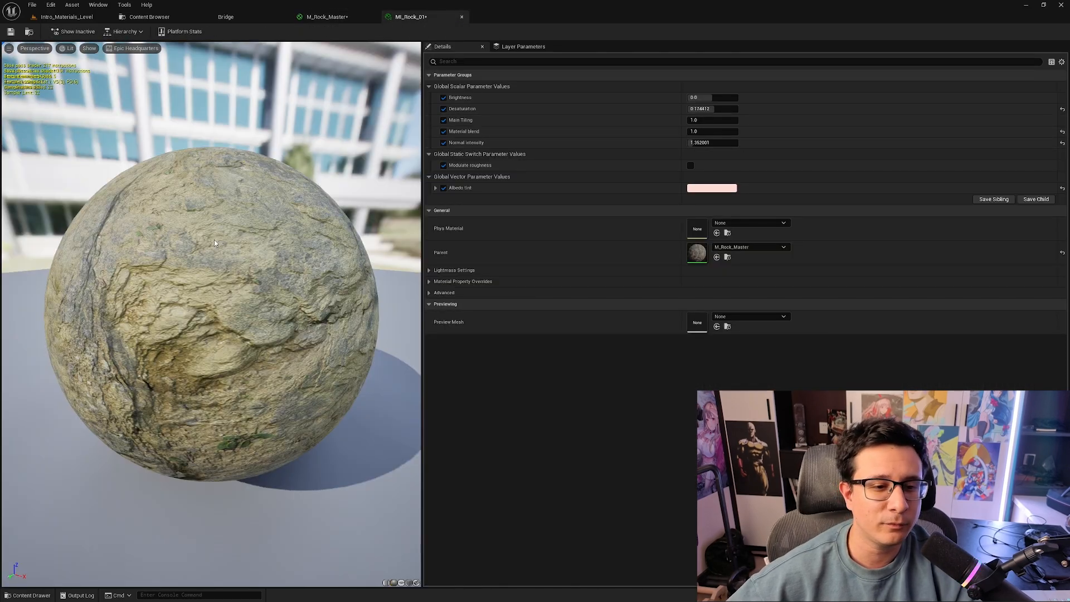